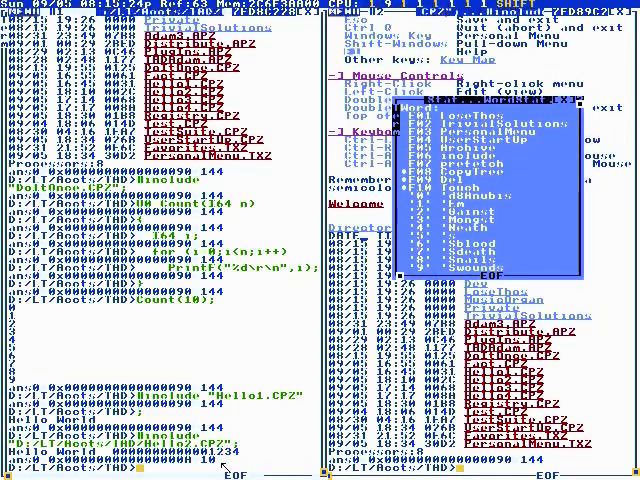
List the current folder's contents with the Dir command at the prompt
type("Dir")
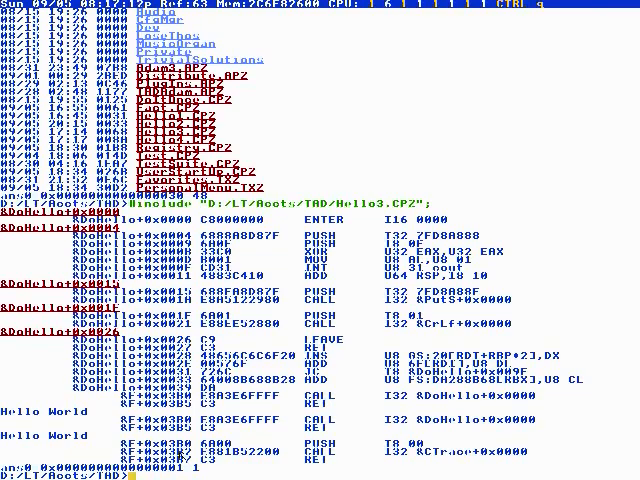
Begin the include command for the Hello3 demo at the shell prompt
type("D")
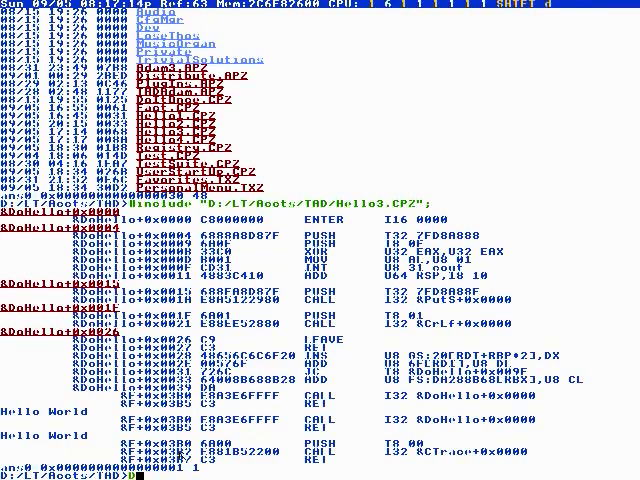
Finish typing the directory command and correct a stray character before opening the assembly demo
type("ir")
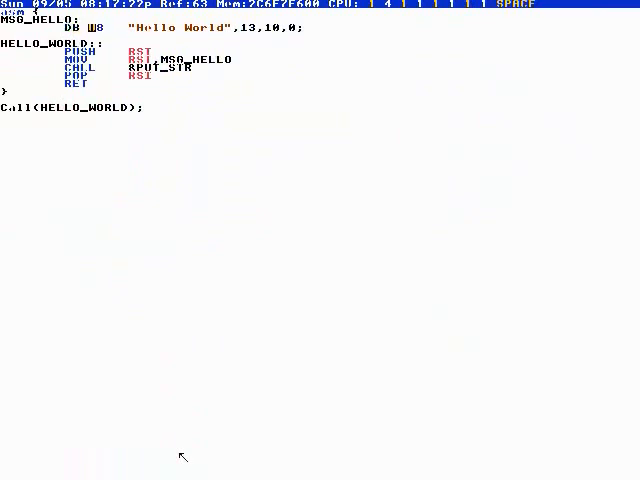
key("backspace")
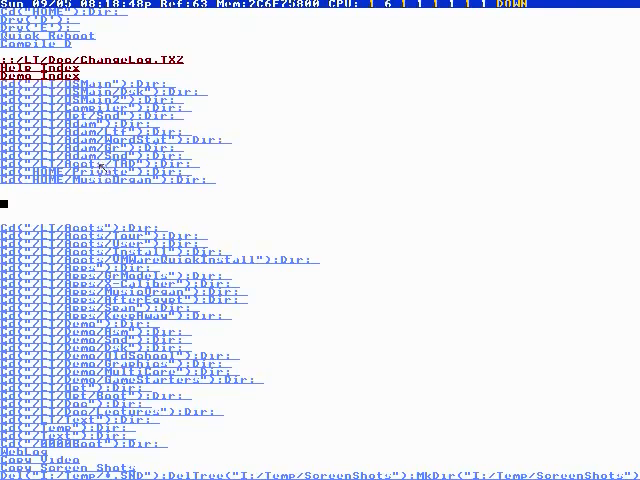
Scroll through the directory links document and bring up the pulldown menu
scroll("down", 3)
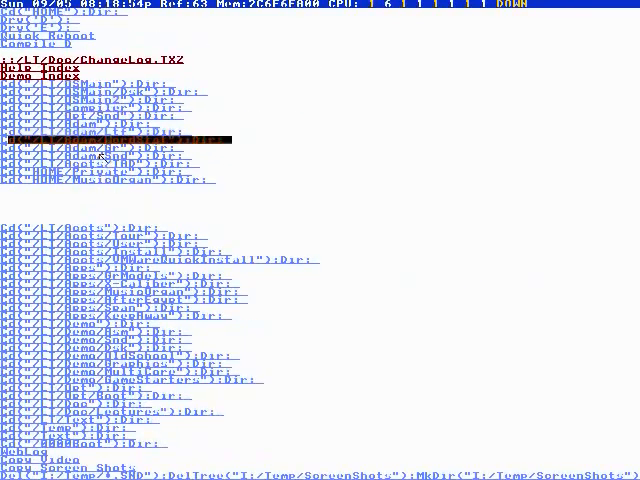
left_click(182, 4)
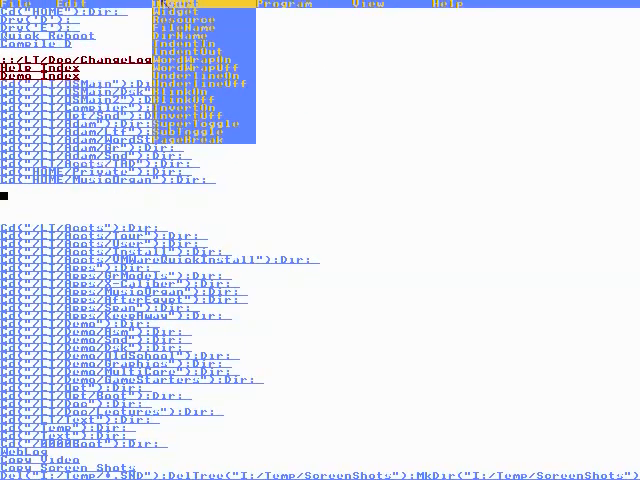
mouse_move(190, 12)
type("I64 i; for (i=0;i<22;i++")
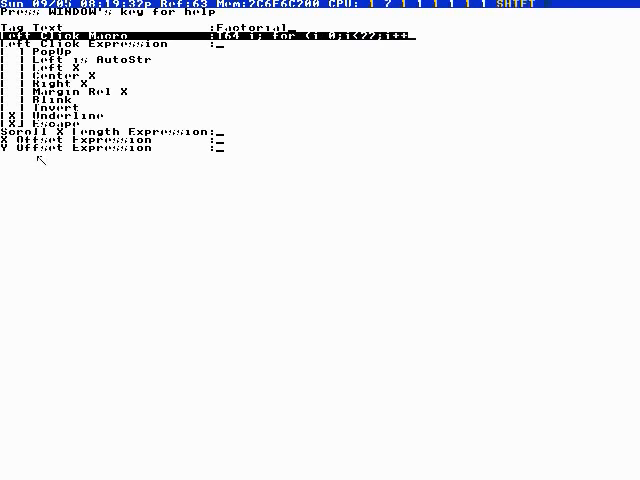
Enter the for-loop body 'coutln i.' into the Left Click Macro field
type("coutln")
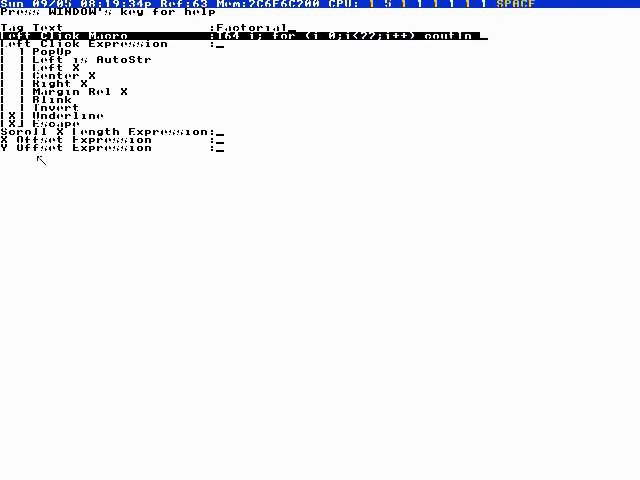
type("i.")
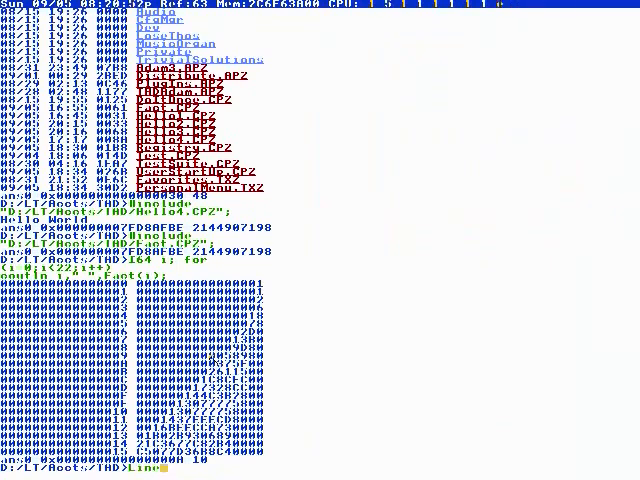
Run the boot-drive tree listing and scroll down through the printed folders and files
type("Cbn")
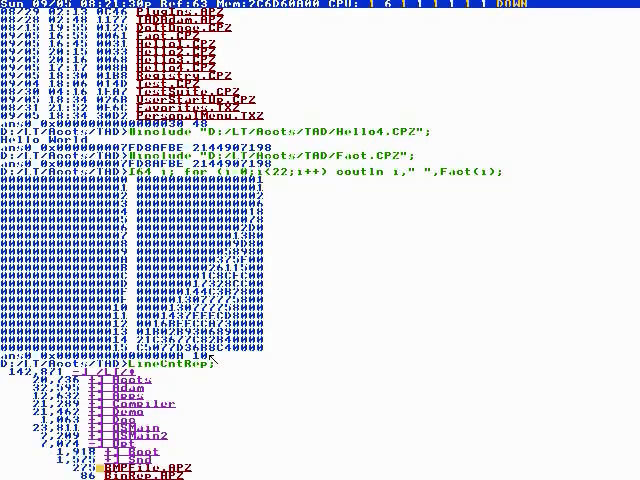
scroll("down", 3)
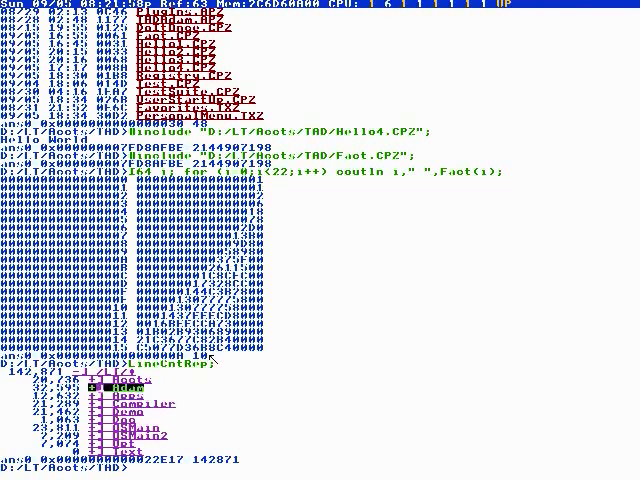
key("Down")
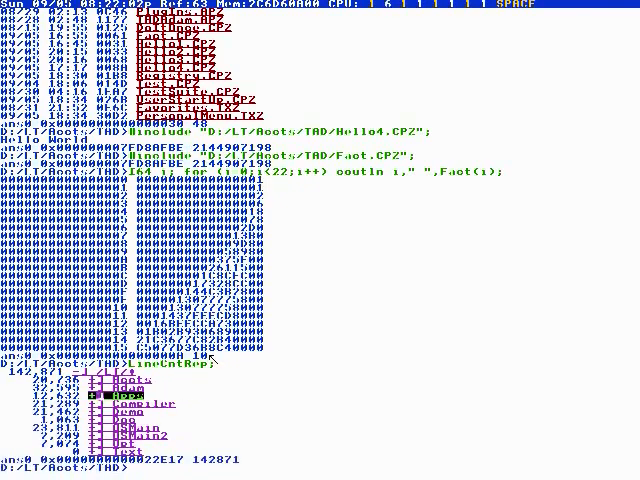
key("Down")
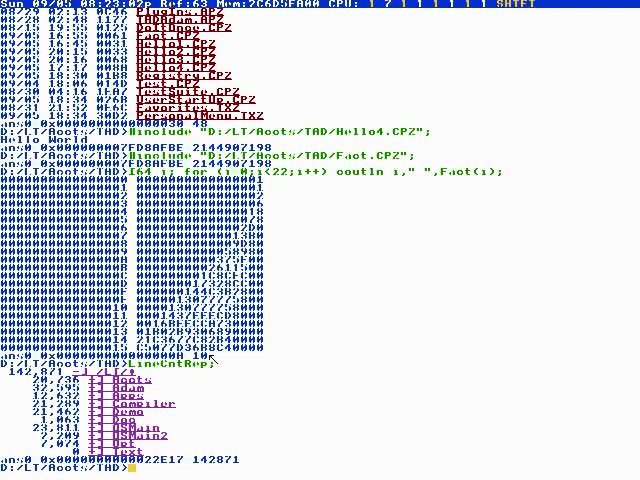
Start an InstallBoot(' command so autocomplete lists matching symbols
type("Install")
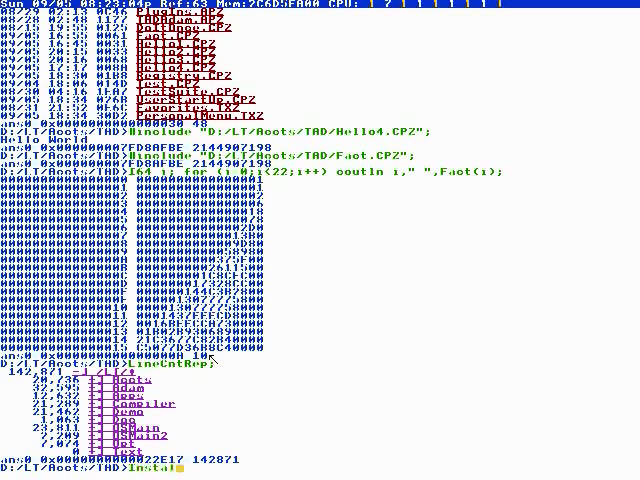
type("Boot")
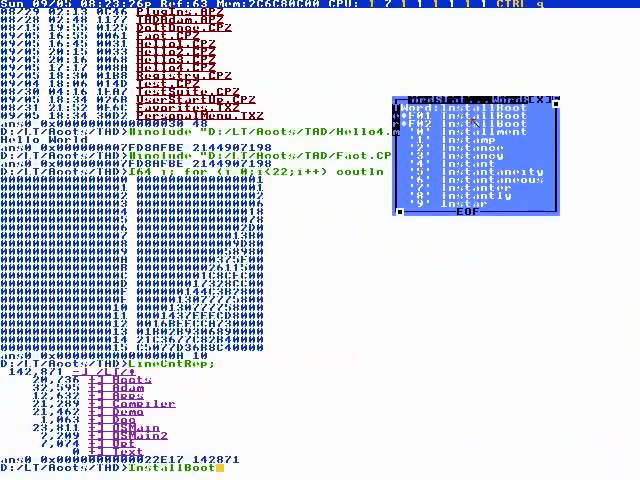
type("('")
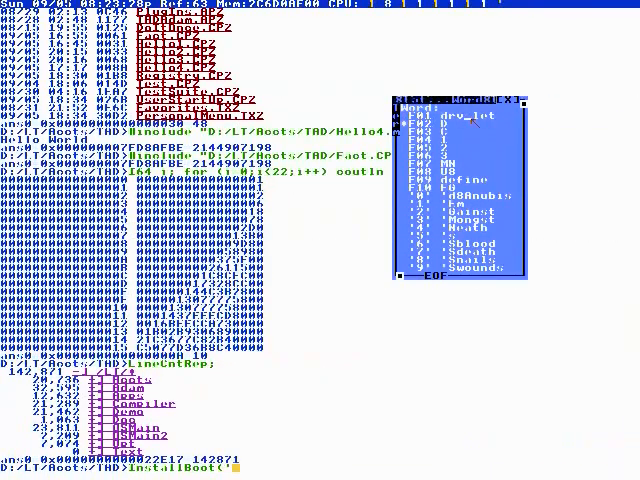